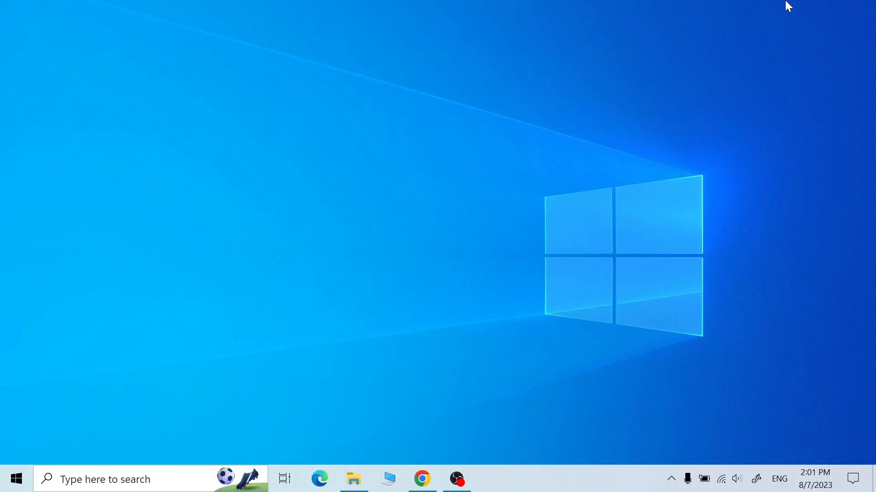
pyautogui.moveTo(404, 437)
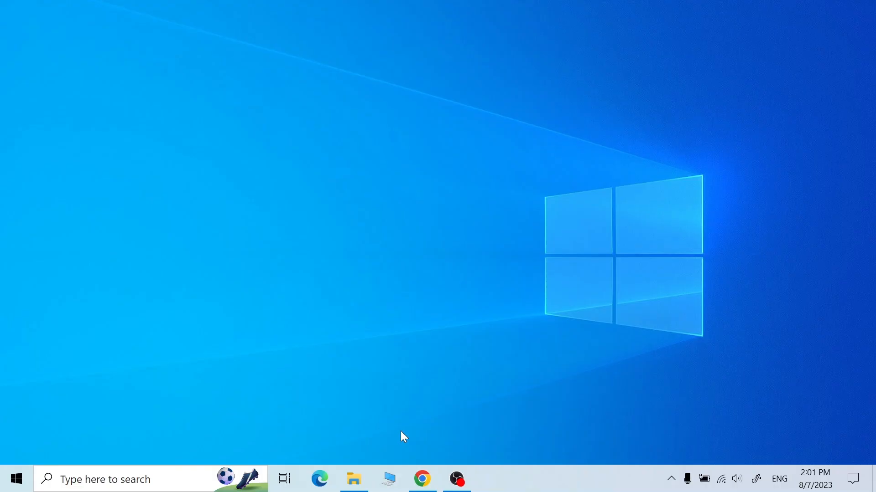
# Browse Brewology's PS3 homebrew section, then select the God of War II RAP file in the downloads folder
pyautogui.click(421, 479)
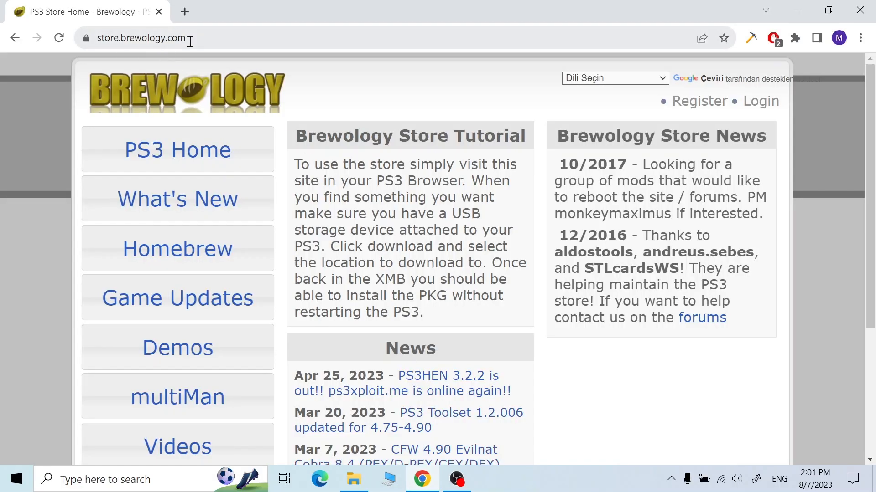
pyautogui.moveTo(201, 75)
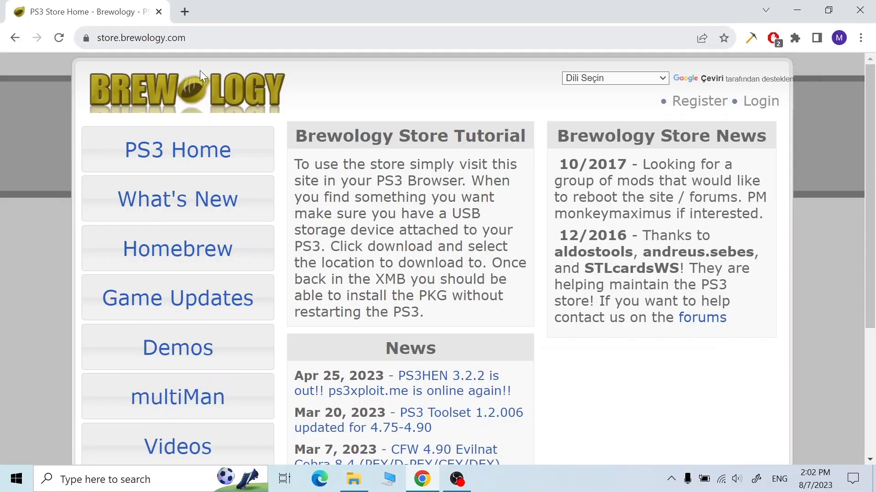
pyautogui.click(177, 249)
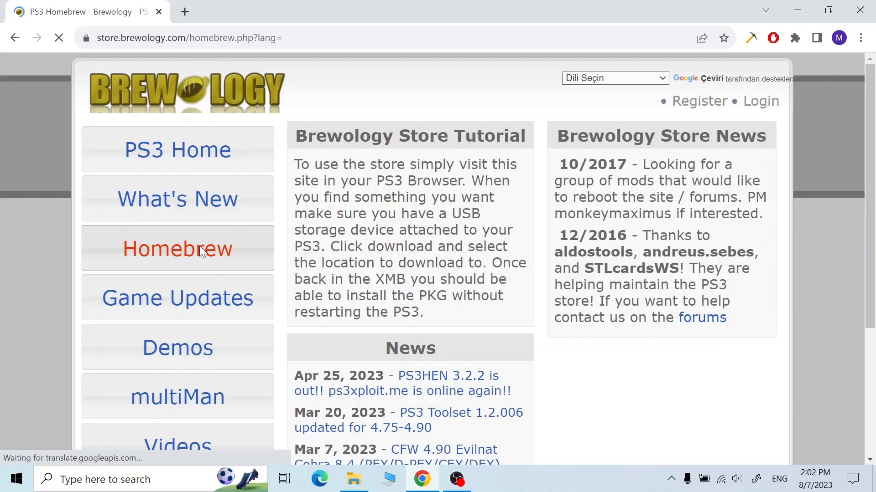
pyautogui.click(177, 249)
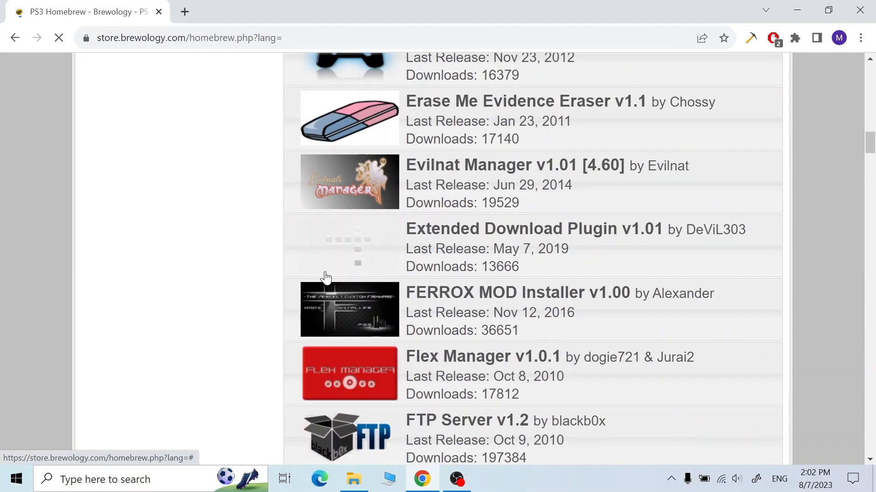
pyautogui.scroll(-3)
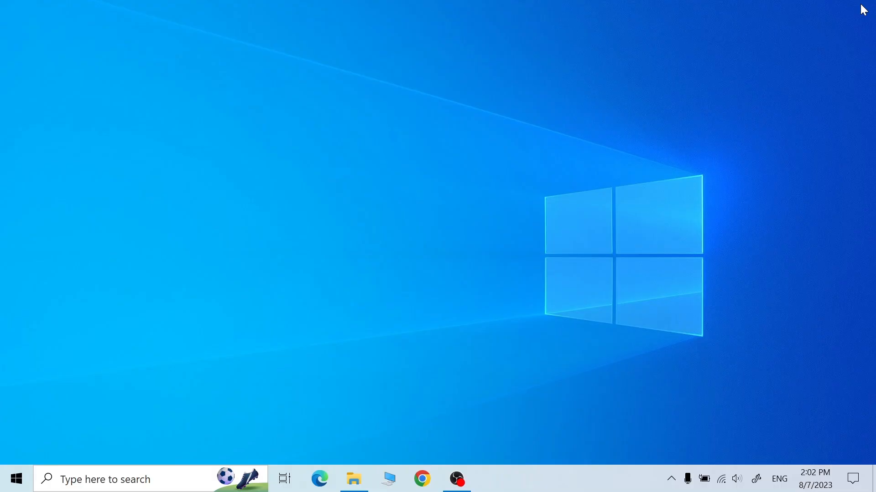
pyautogui.click(354, 478)
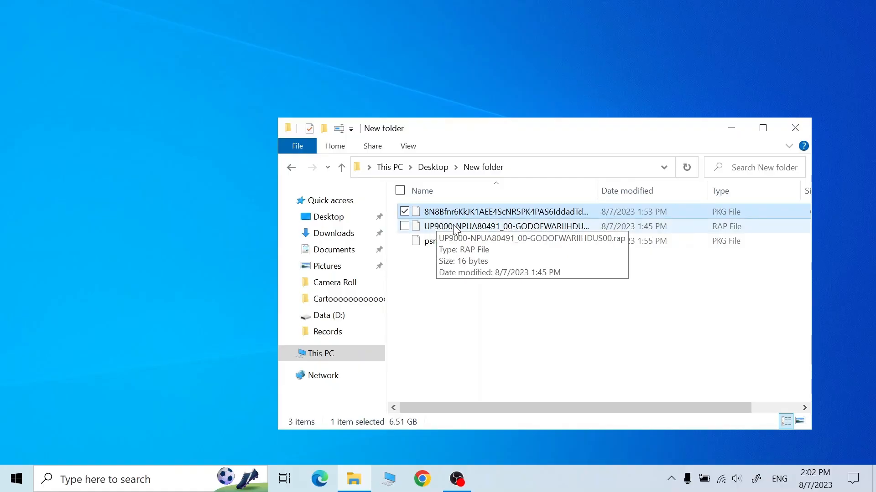
pyautogui.click(505, 226)
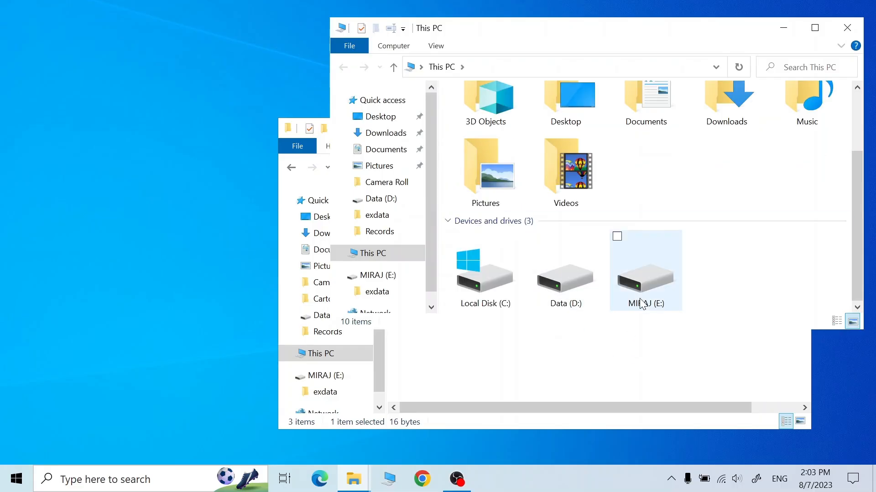
# Check MIRAJ (E:) properties, then quick-format it as FAT32 and confirm completion
pyautogui.rightClick(644, 269)
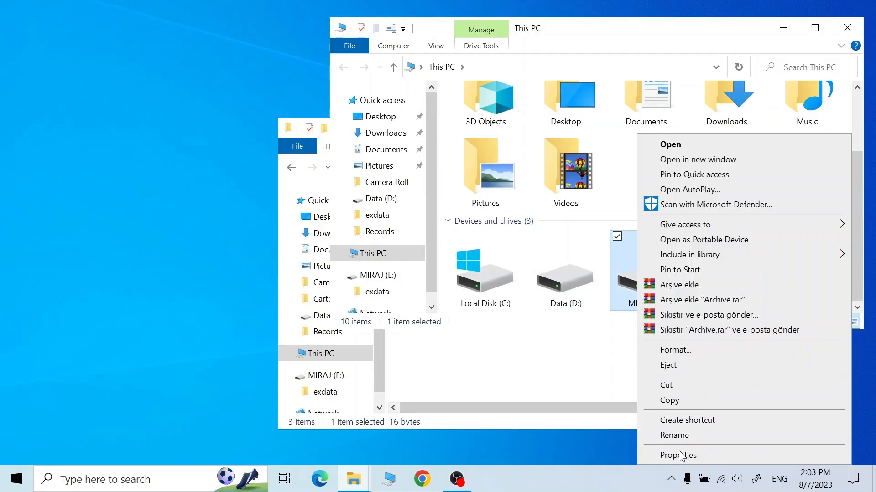
pyautogui.click(678, 455)
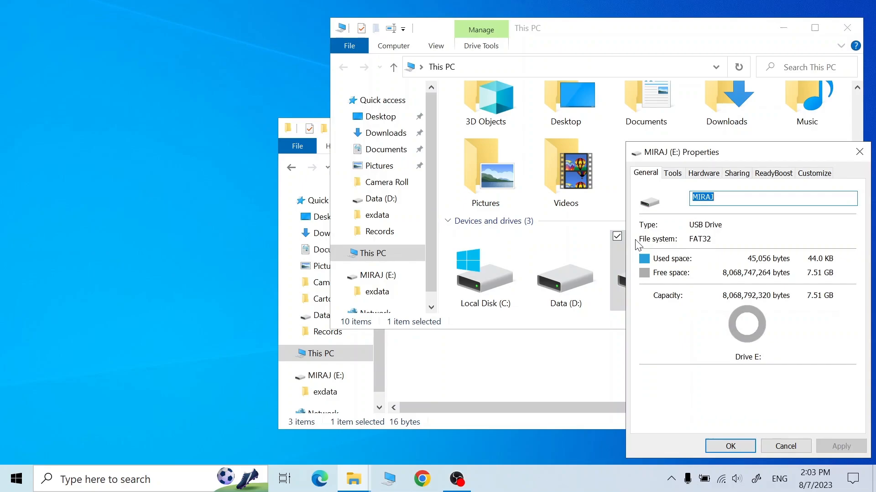
pyautogui.moveTo(825, 189)
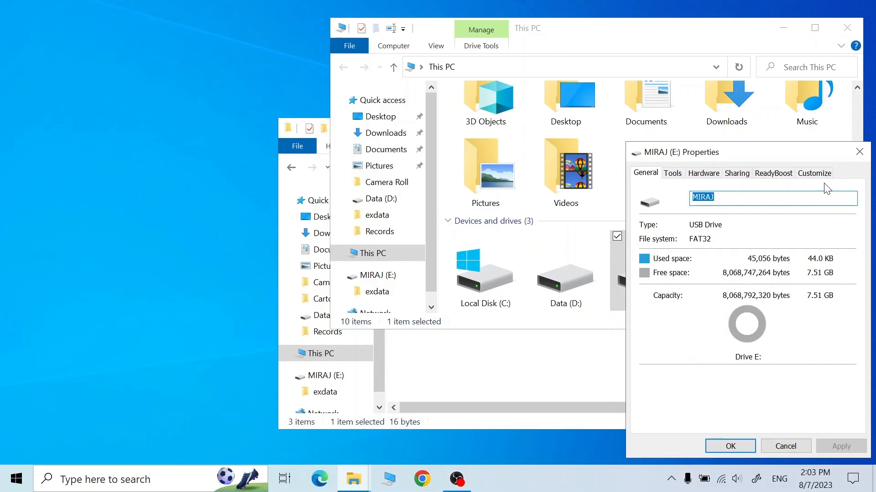
pyautogui.rightClick(637, 271)
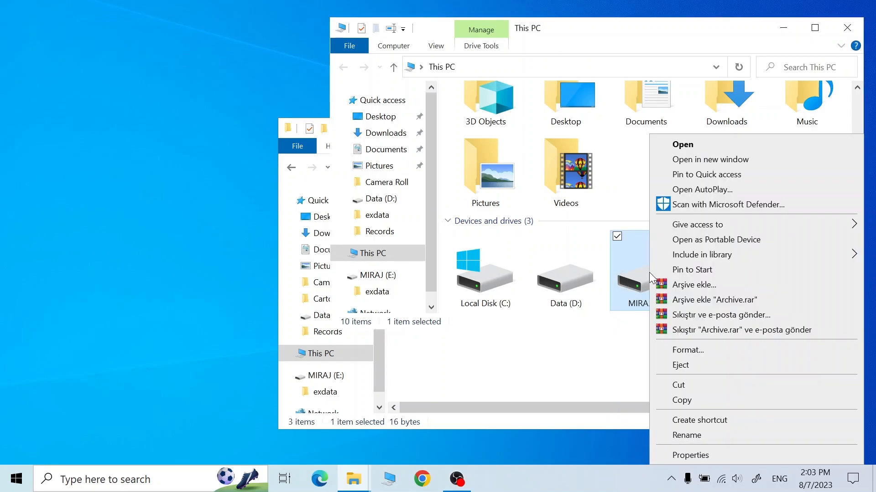
pyautogui.click(688, 350)
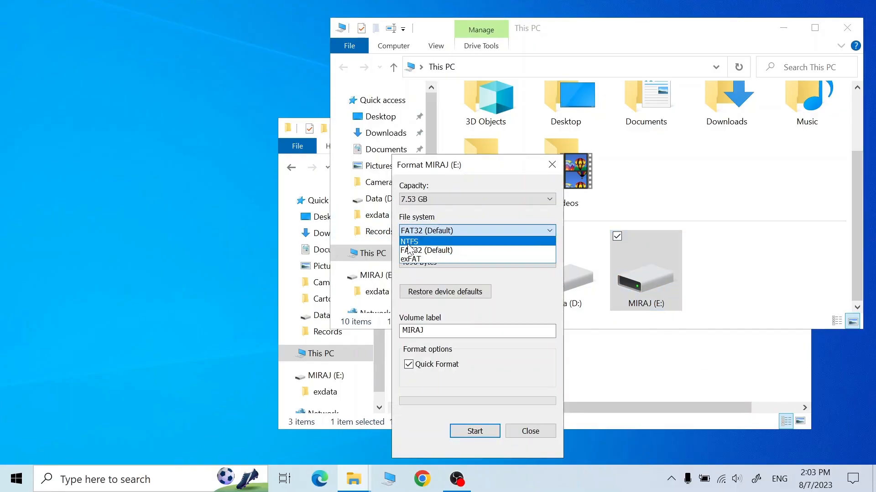
pyautogui.click(475, 431)
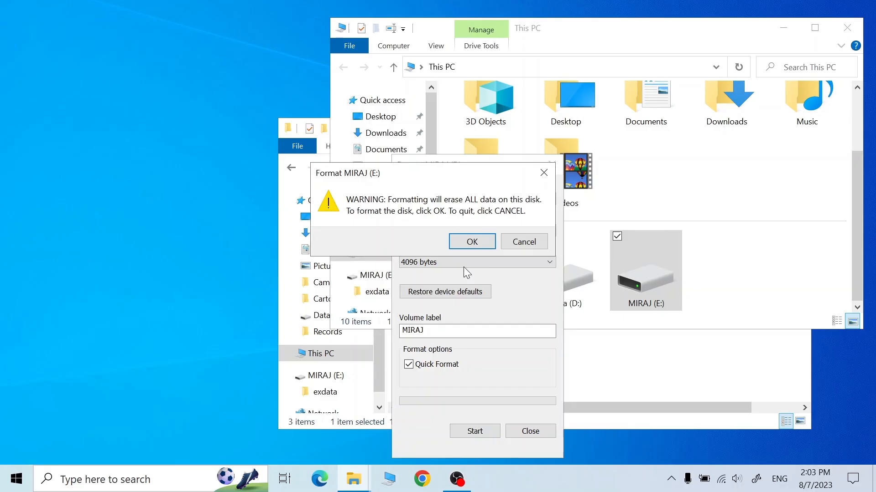
pyautogui.click(471, 241)
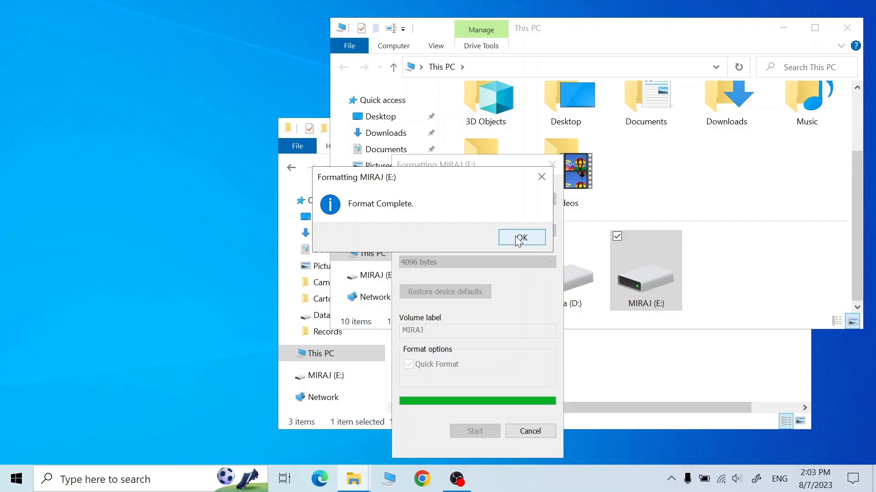
pyautogui.click(520, 237)
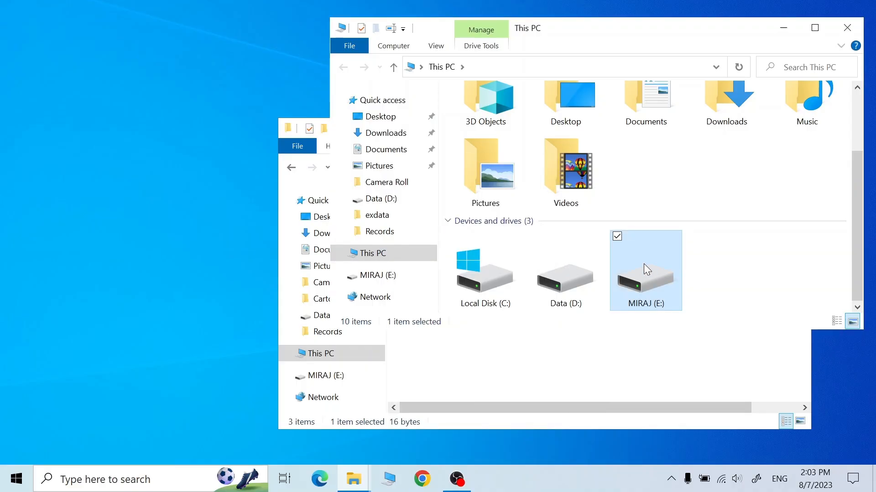
# Open the MIRAJ (E:) drive and create the exdata folder
pyautogui.doubleClick(645, 269)
pyautogui.write('e')
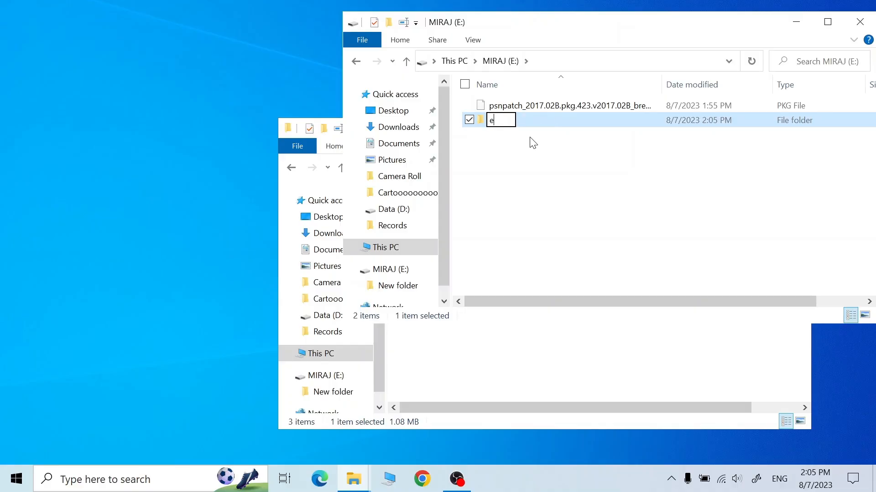
pyautogui.write('xdata')
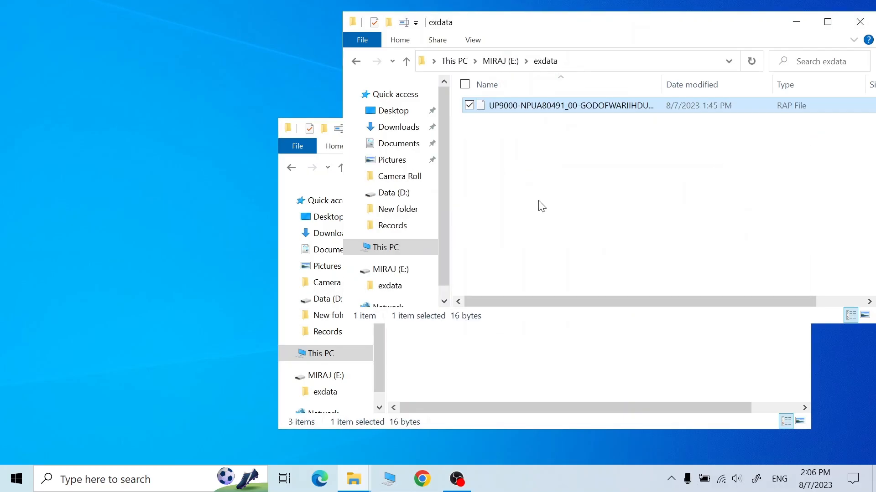
pyautogui.moveTo(859, 22)
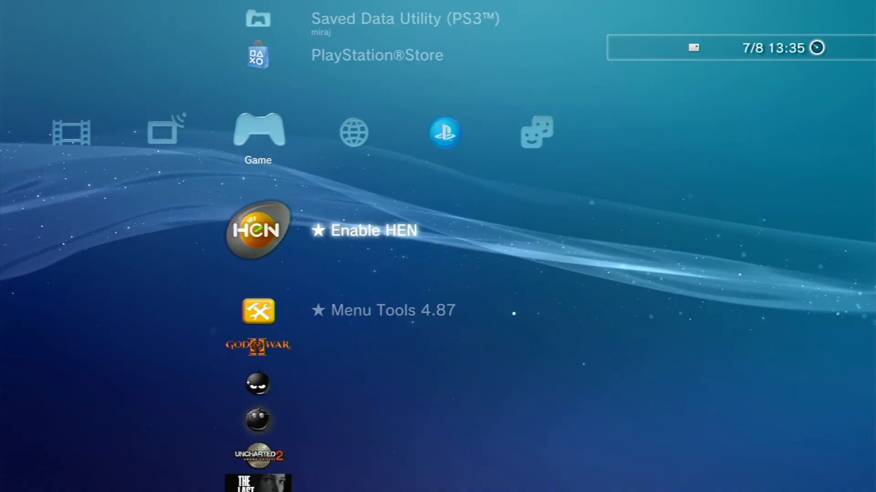
# Install the psnpatch PKG from USB through Package Manager > Install Package Files
pyautogui.click(258, 230)
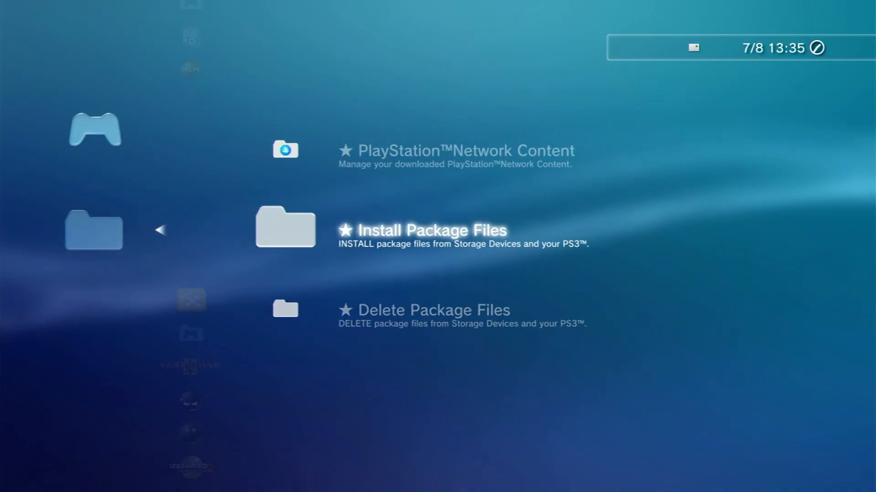
pyautogui.click(430, 231)
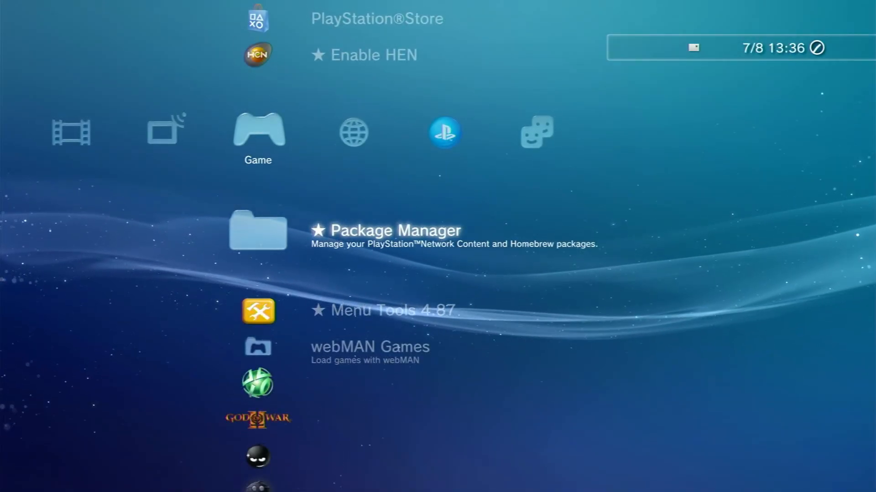
# Scroll the Game column to PSN Patch 2017.02/B and launch it
pyautogui.scroll(-3)
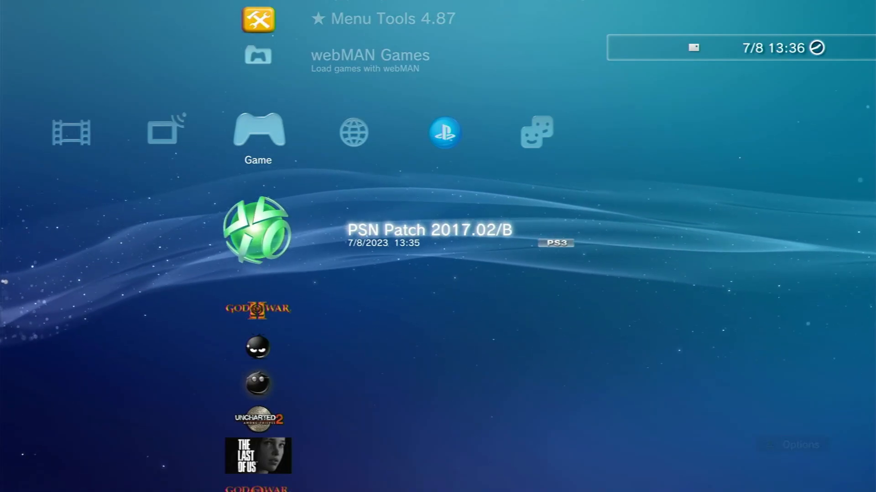
pyautogui.click(258, 233)
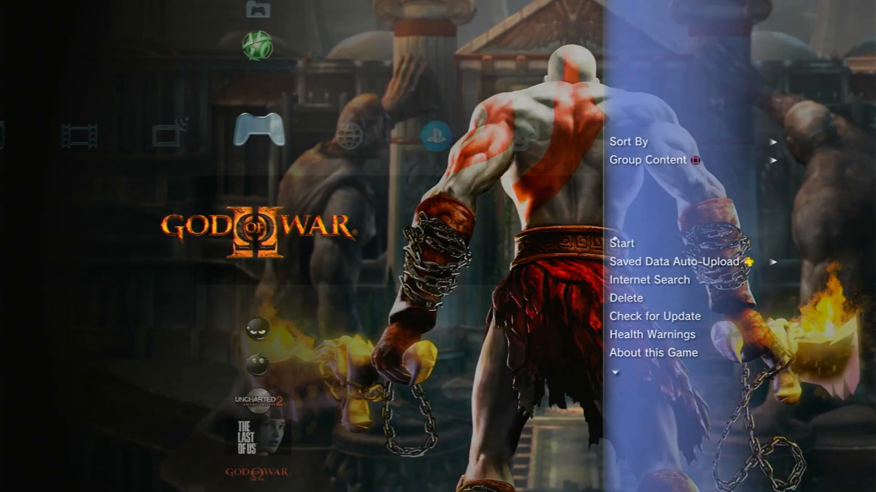
pyautogui.click(652, 352)
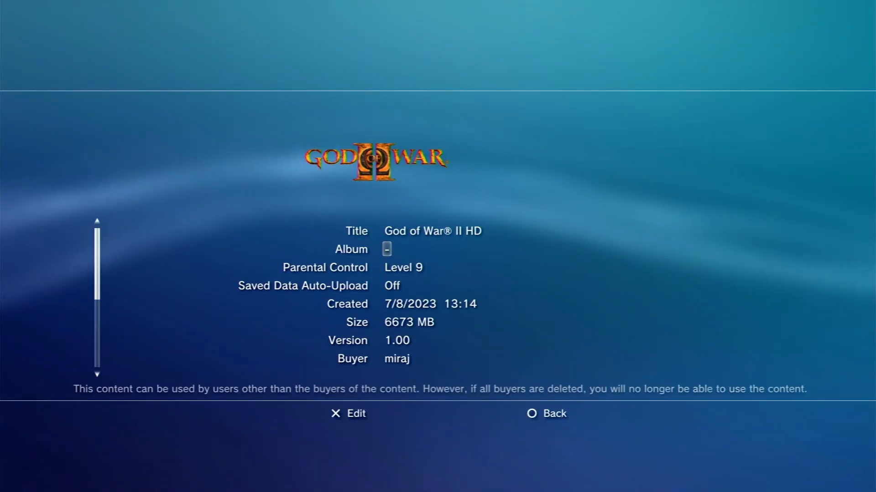
pyautogui.scroll(-3)
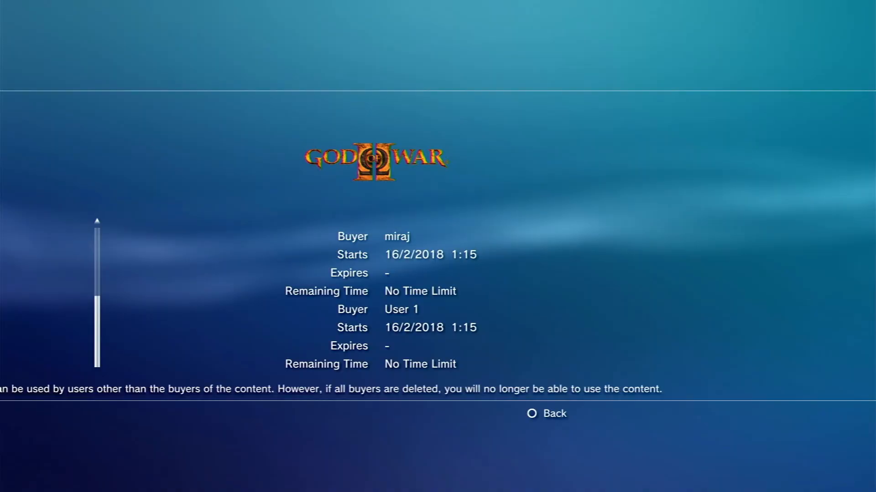
pyautogui.click(531, 414)
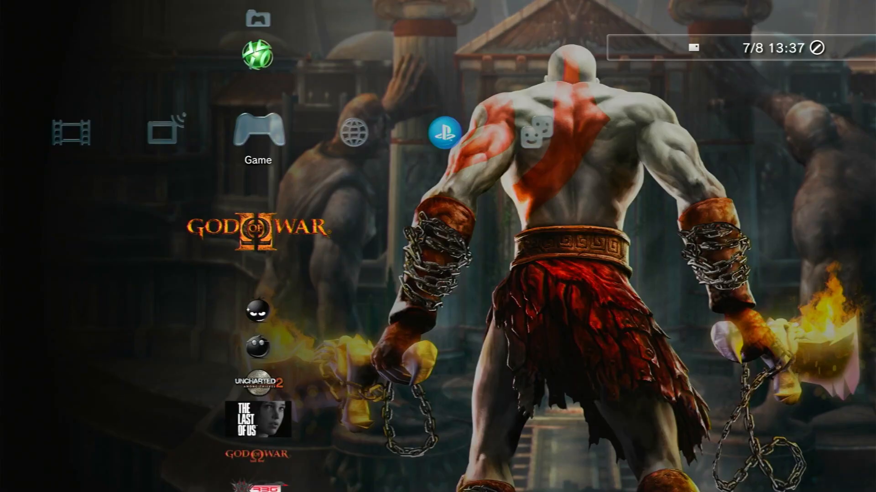